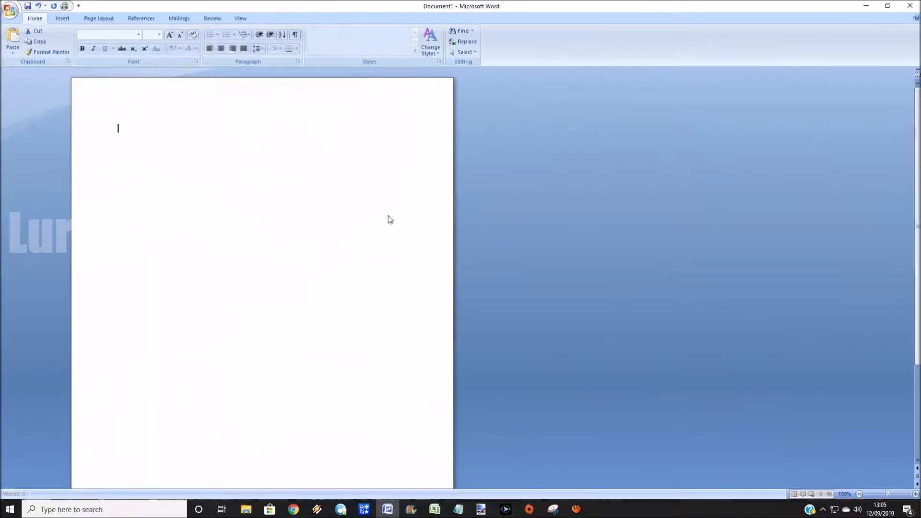
- Switch the blank page to landscape orientation
left_click(98, 18)
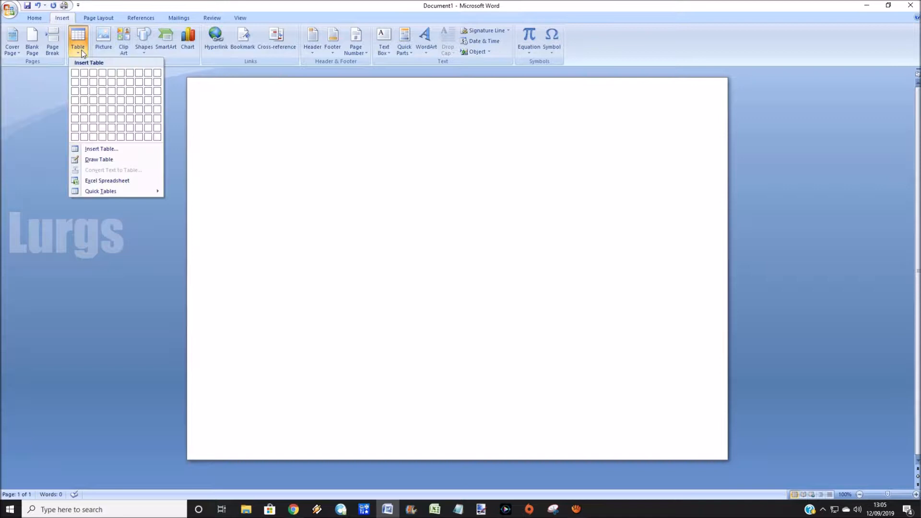
mouse_move(92, 82)
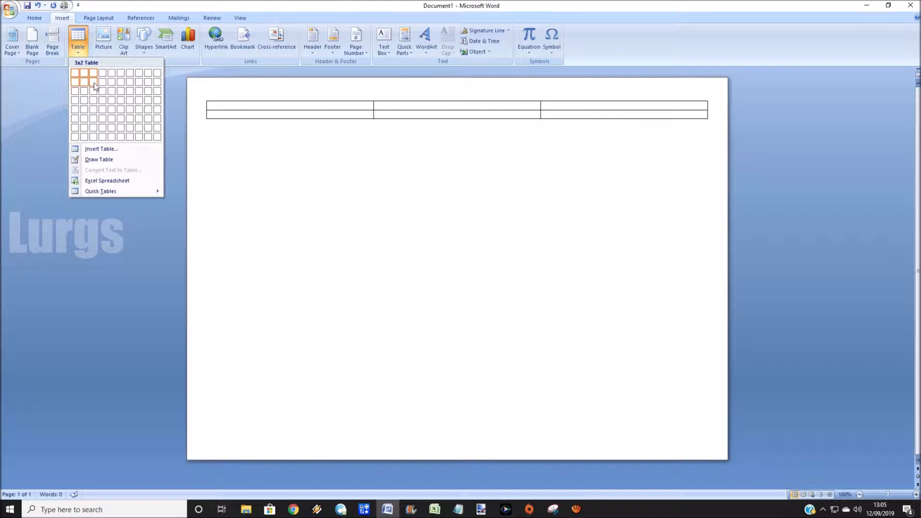
- Insert a table with three columns and two rows
left_click(89, 83)
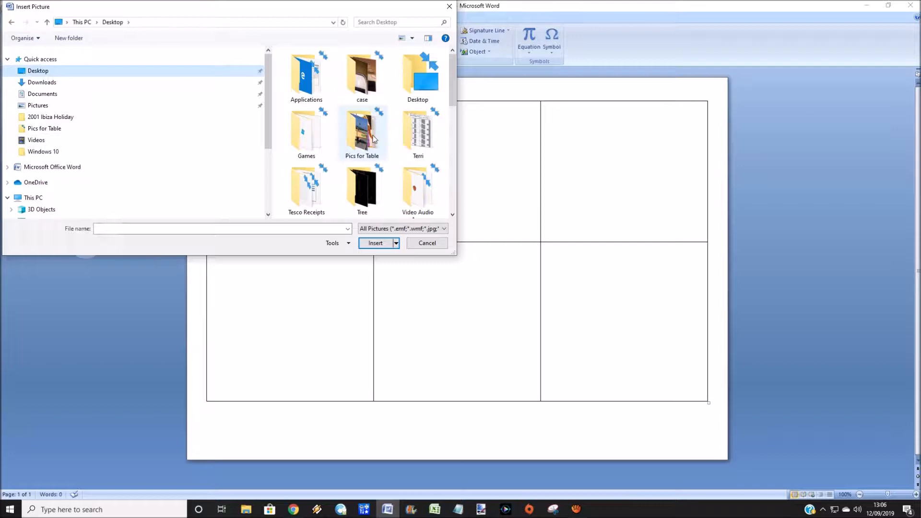
- Insert photos from the Pics for Table folder into each of the six cells
left_click(427, 242)
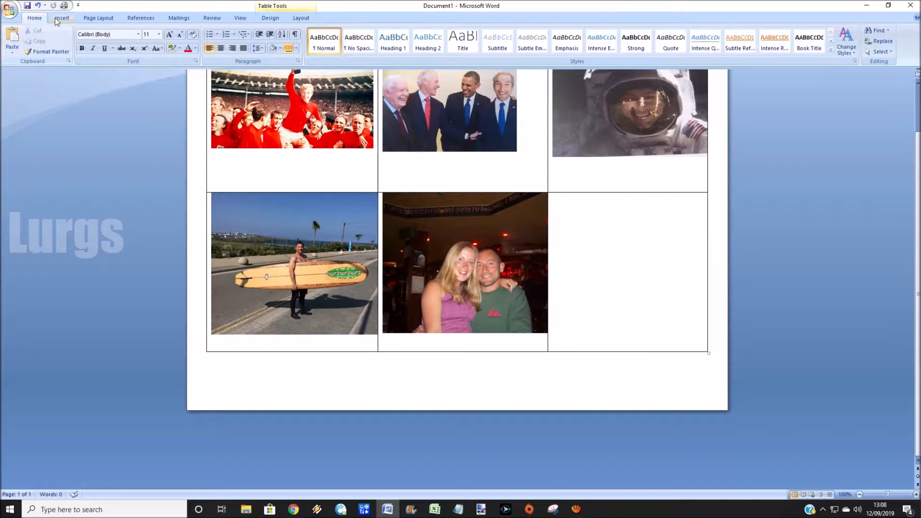
left_click(627, 261)
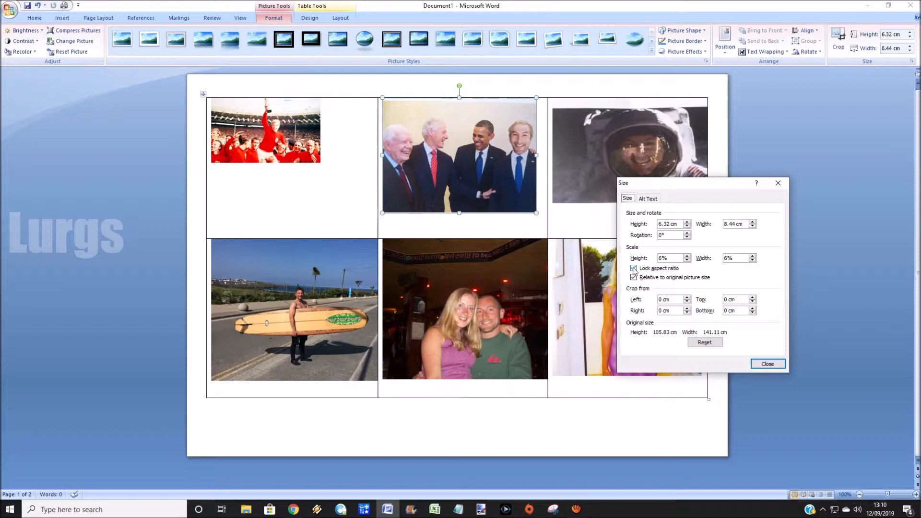
- Turn off Lock aspect ratio and stretch the photos to fill their cells
left_click(766, 363)
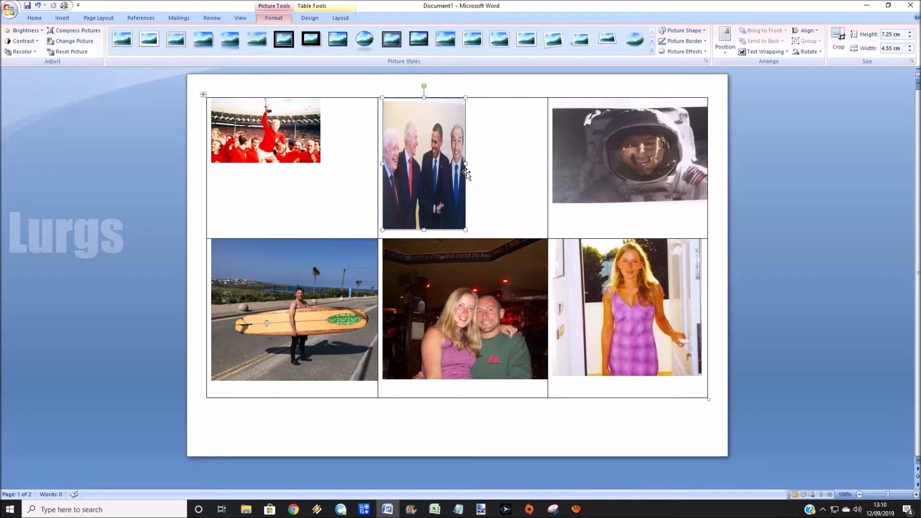
left_click(276, 141)
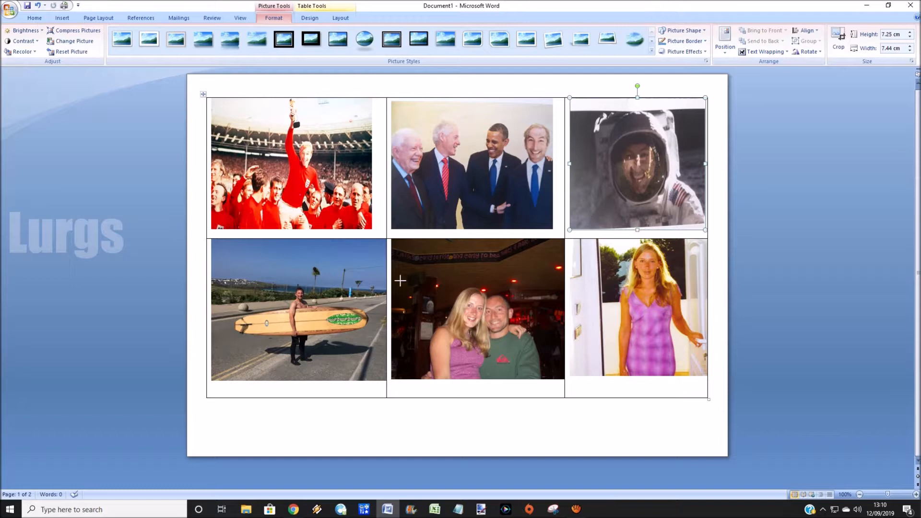
- Fit the astronaut and bottom-right photos, preview matte, frame and shadow styles, then apply soft edges
left_click(296, 309)
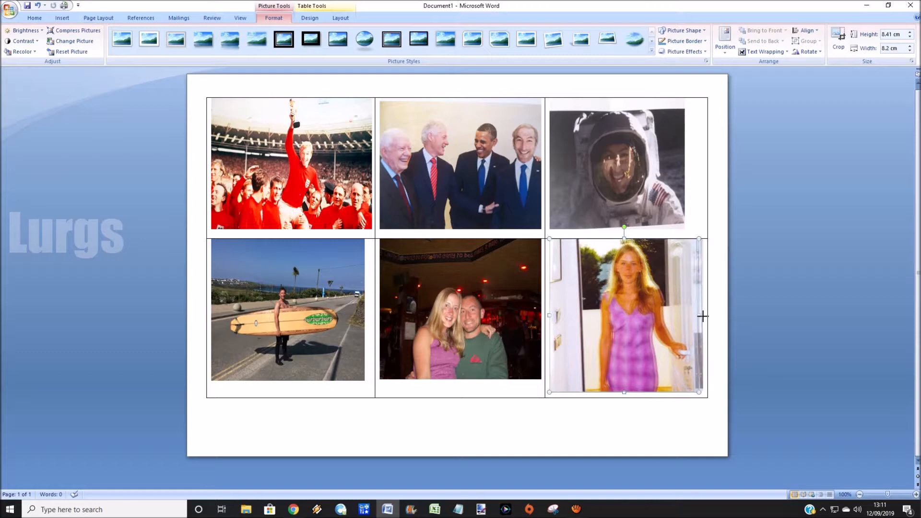
left_click(310, 39)
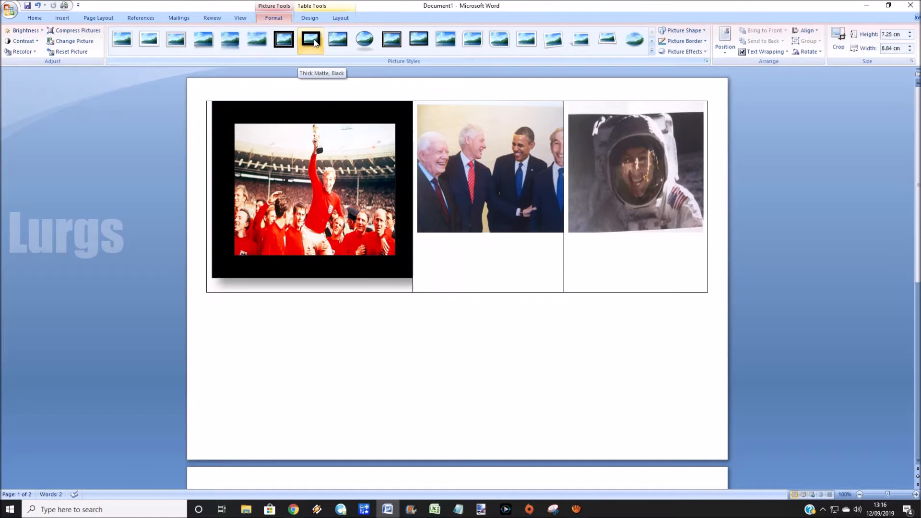
left_click(417, 39)
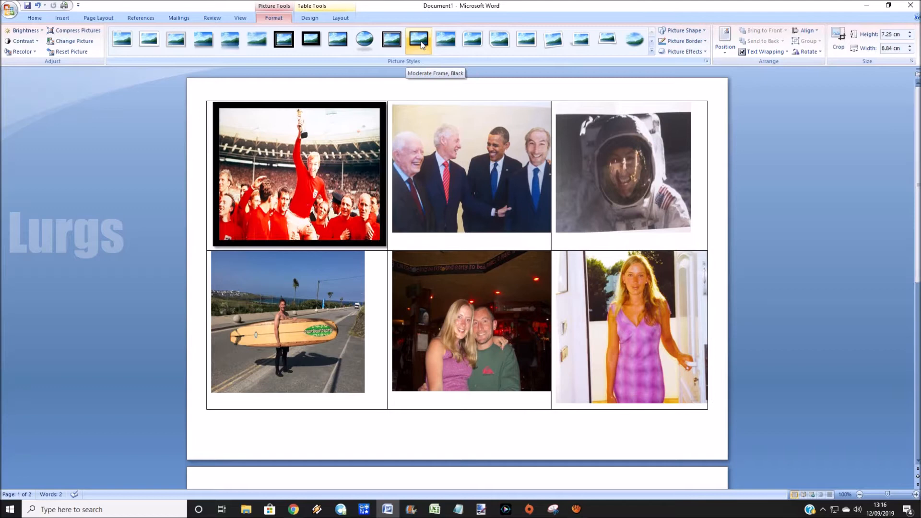
left_click(255, 39)
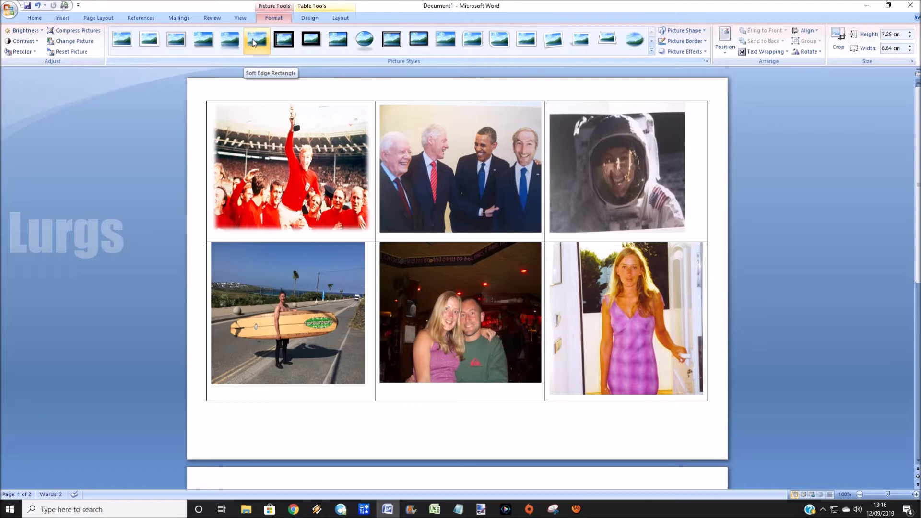
left_click(175, 40)
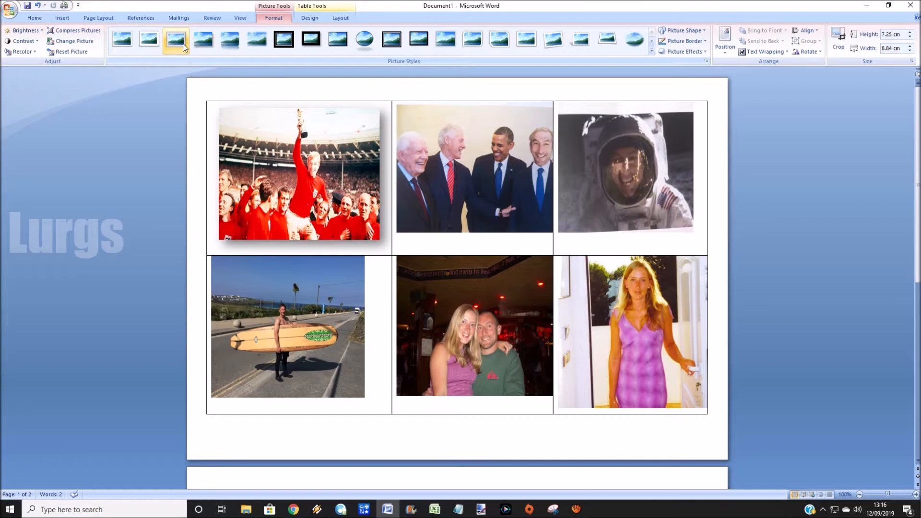
left_click(257, 40)
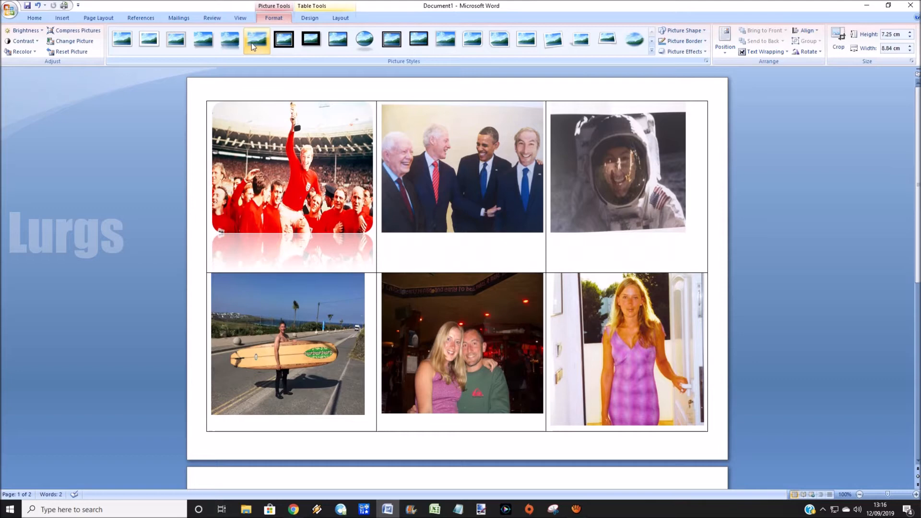
left_click(257, 40)
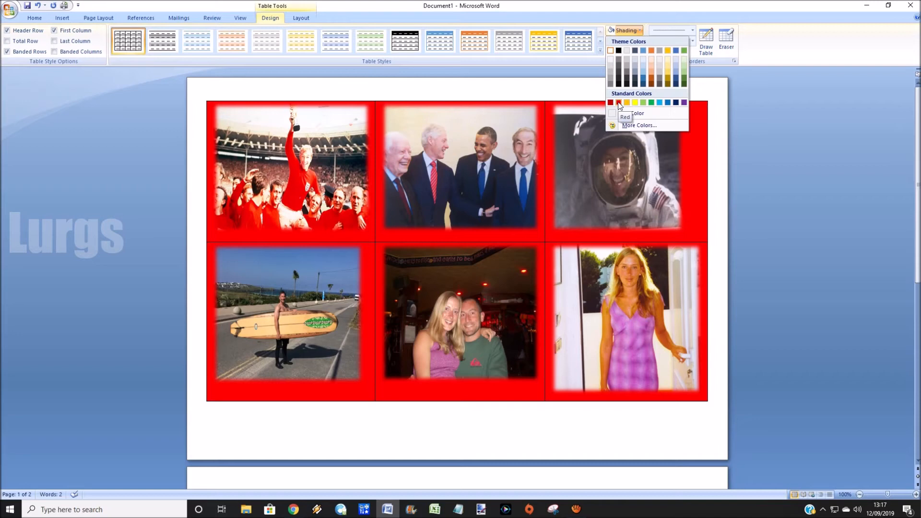
- Change the table cell shading to Gold, Accent 4
left_click(668, 55)
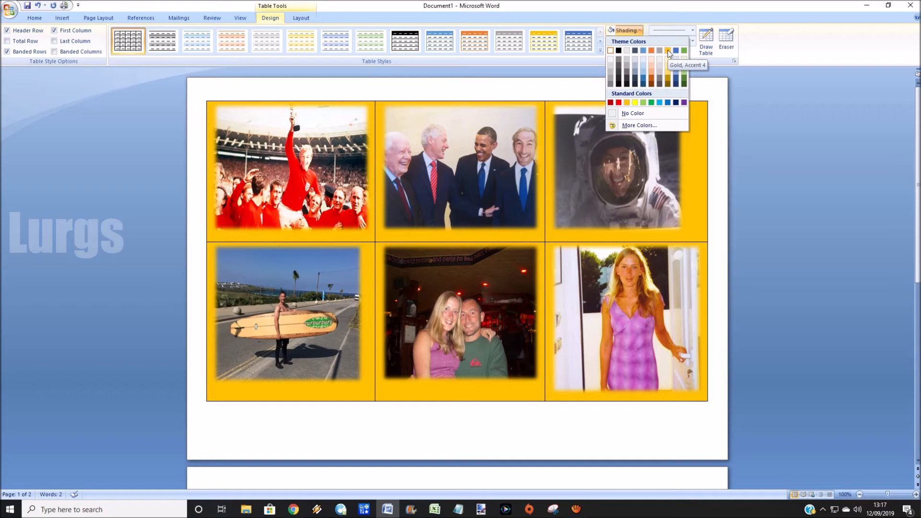